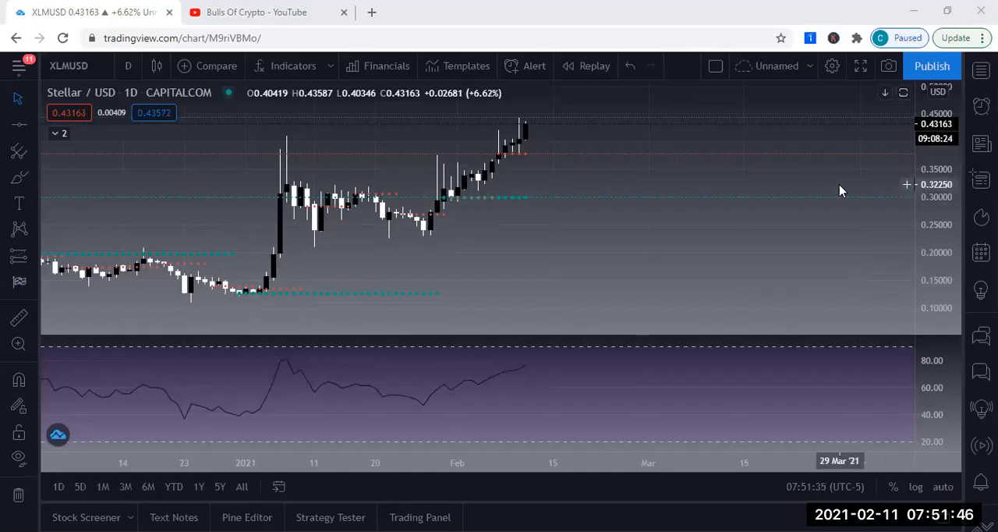
pyautogui.moveTo(625, 284)
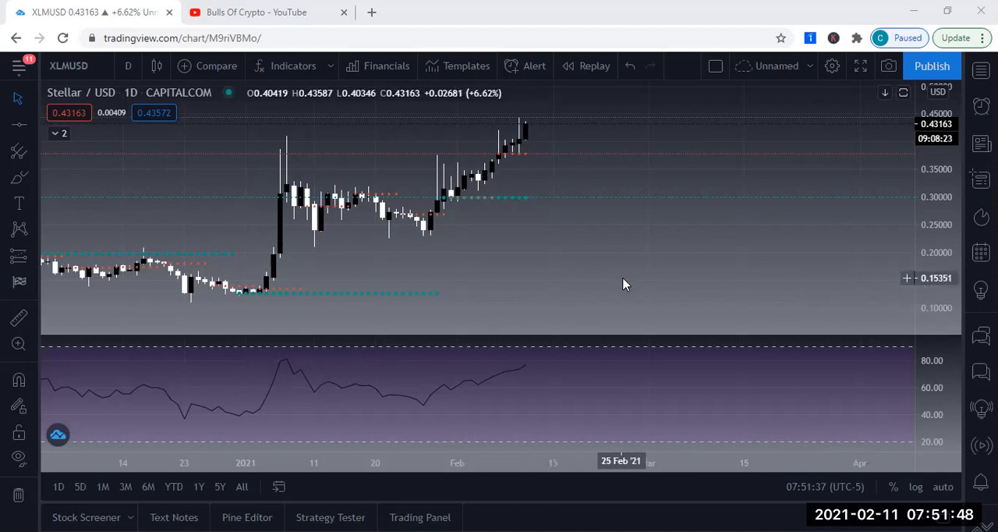
pyautogui.moveTo(901, 278)
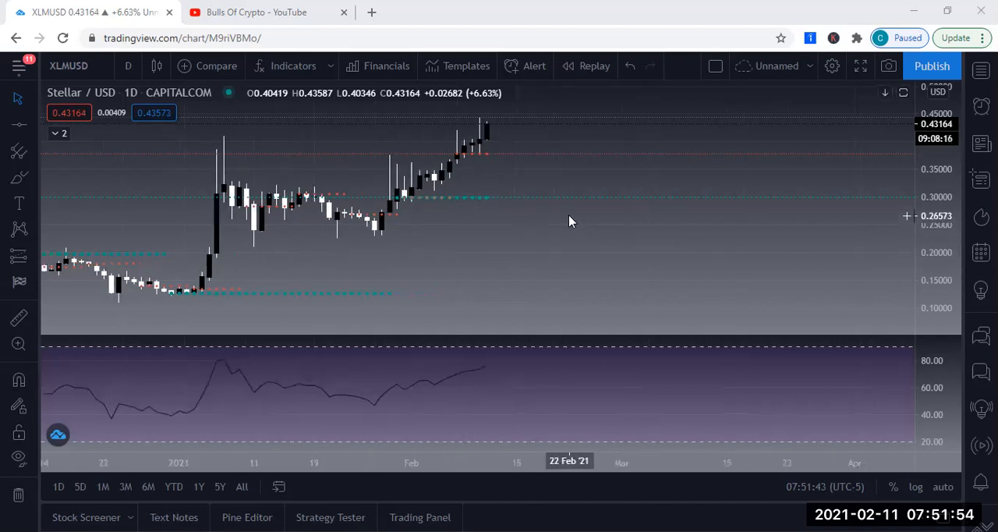
pyautogui.moveTo(485, 125)
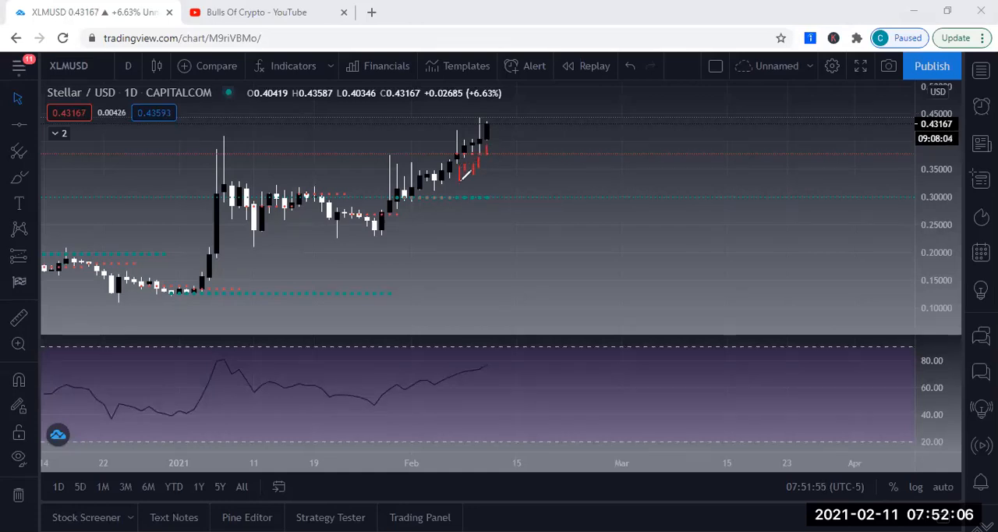
pyautogui.moveTo(683, 109)
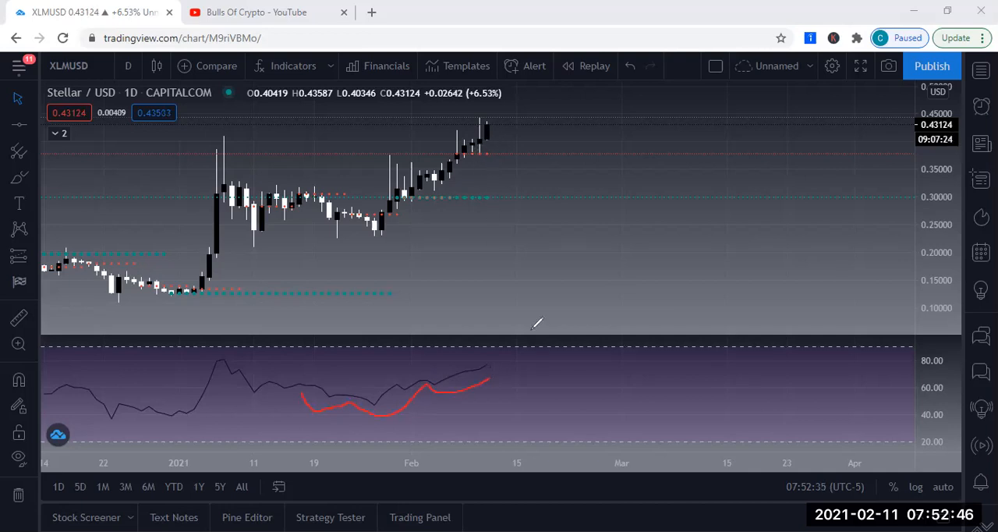
pyautogui.moveTo(521, 159)
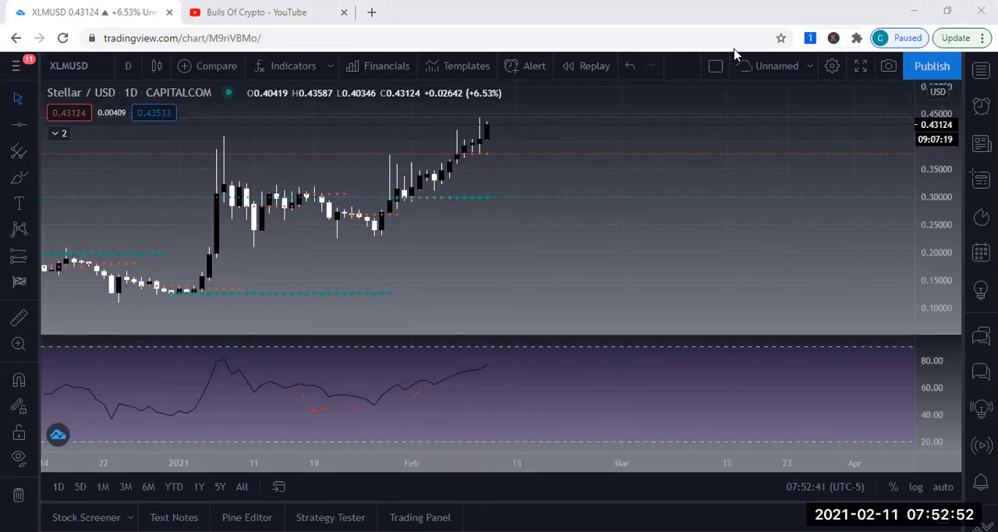
pyautogui.moveTo(690, 125)
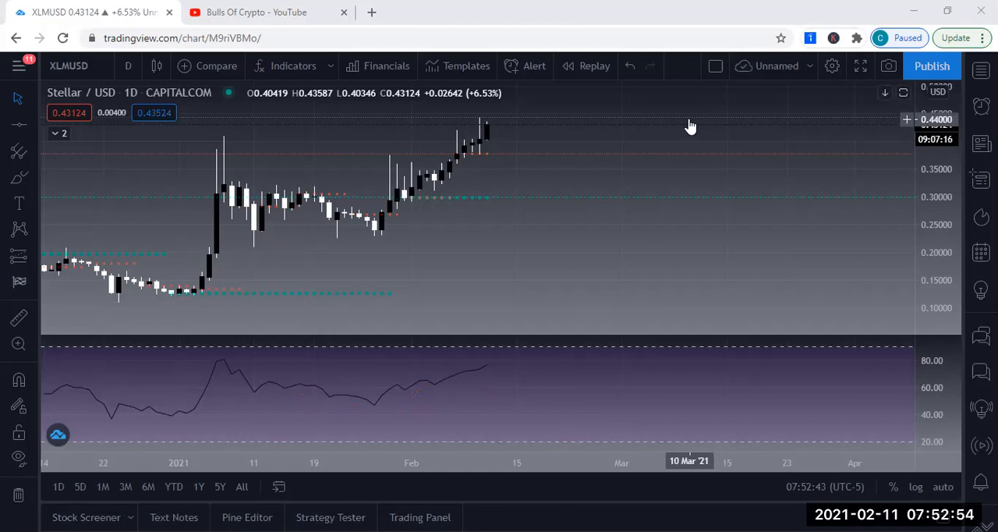
pyautogui.moveTo(450, 215)
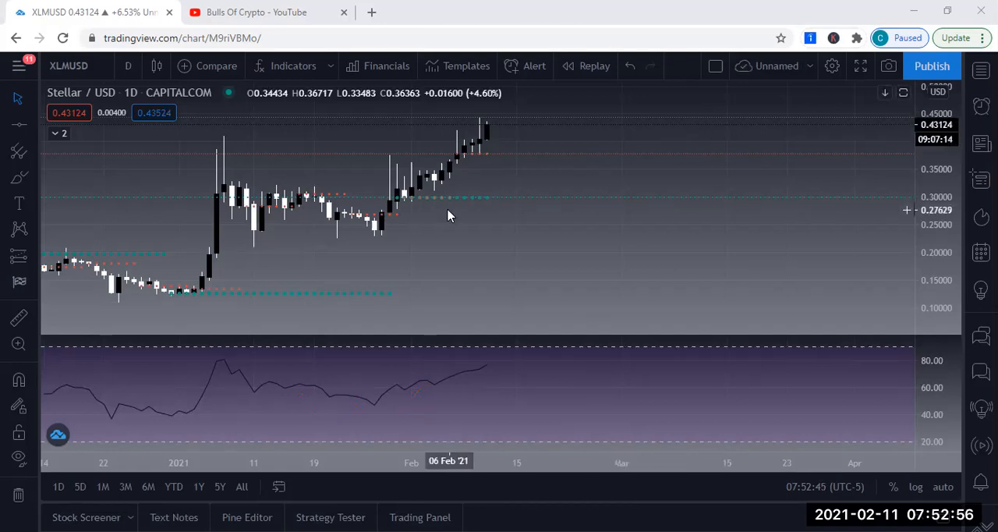
pyautogui.moveTo(596, 206)
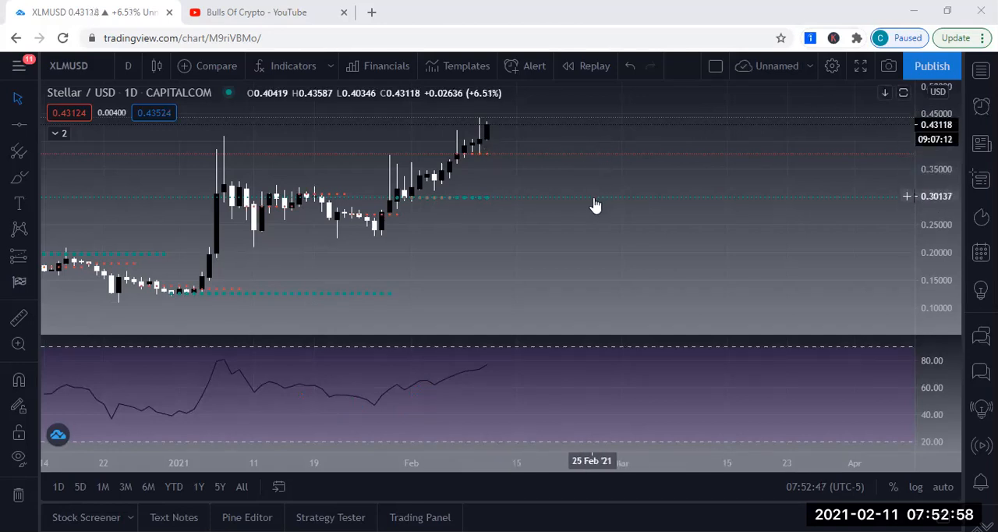
pyautogui.moveTo(549, 190)
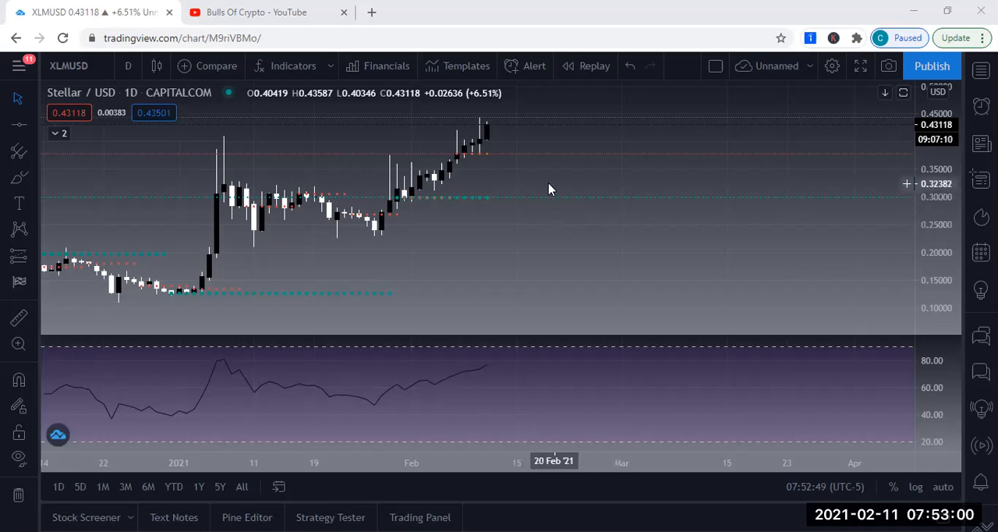
pyautogui.moveTo(515, 262)
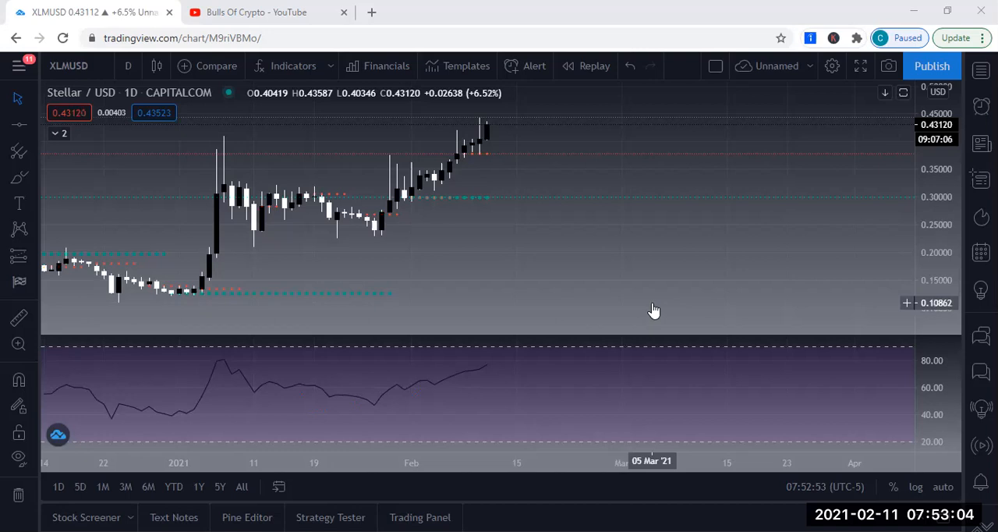
pyautogui.moveTo(641, 321)
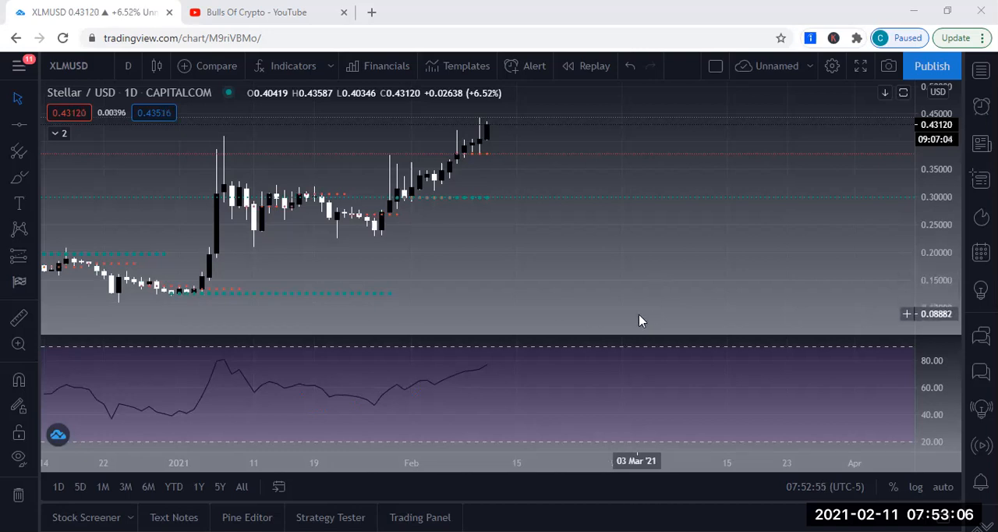
pyautogui.moveTo(636, 324)
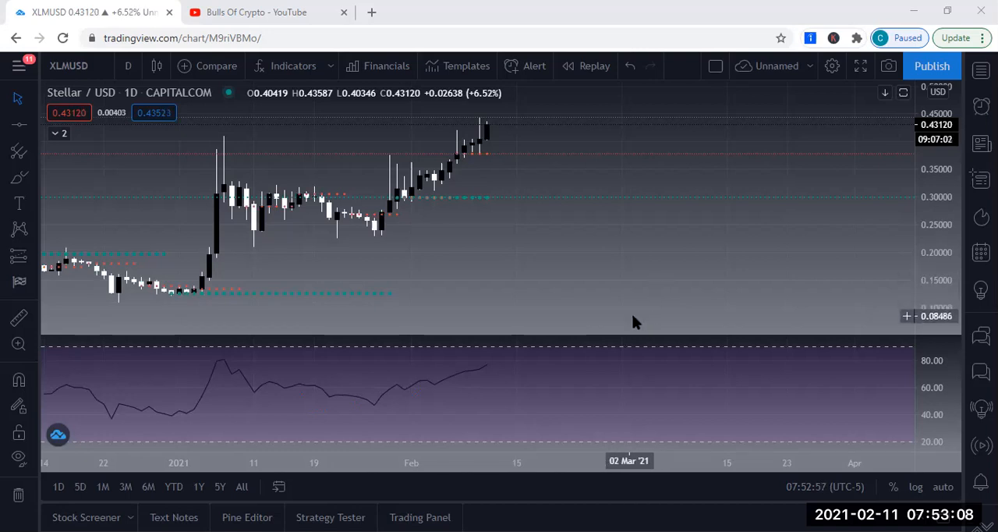
pyautogui.moveTo(617, 278)
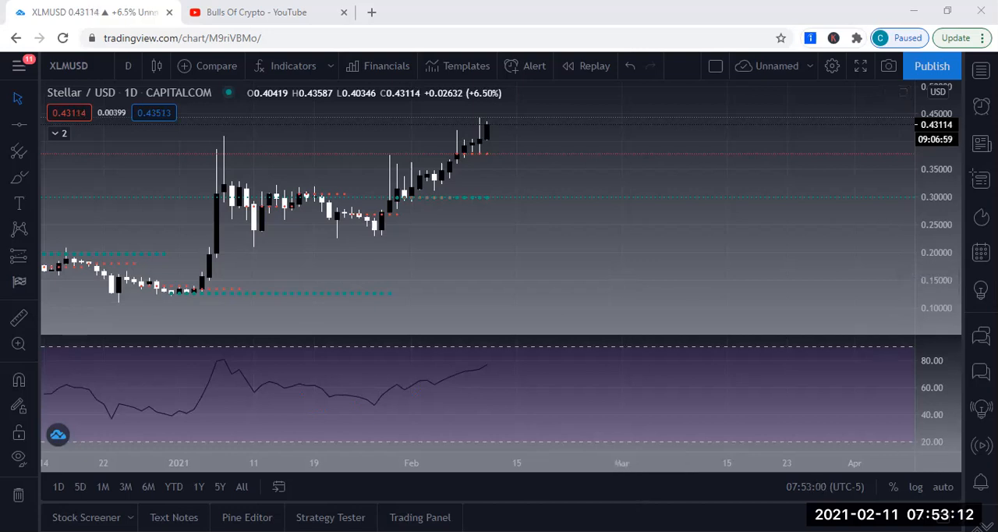
pyautogui.moveTo(528, 237)
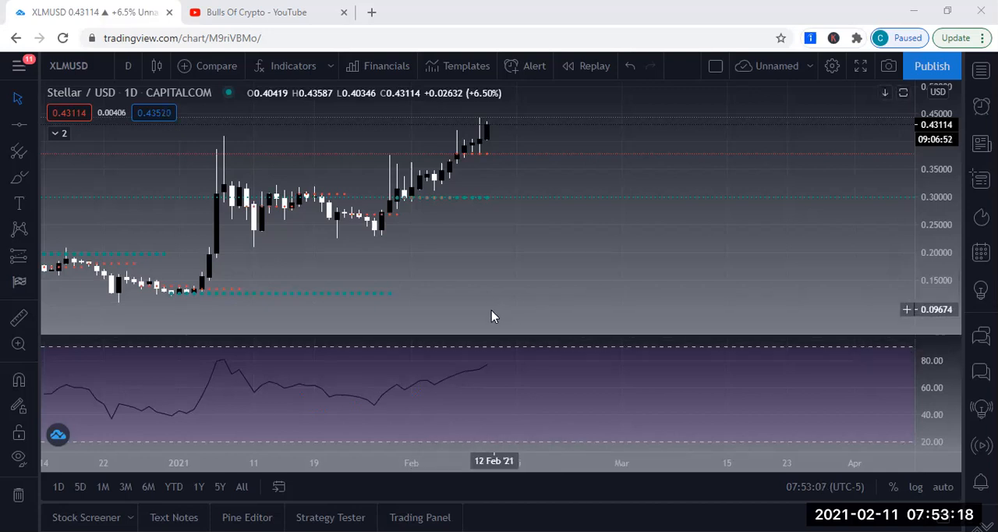
pyautogui.moveTo(283, 222)
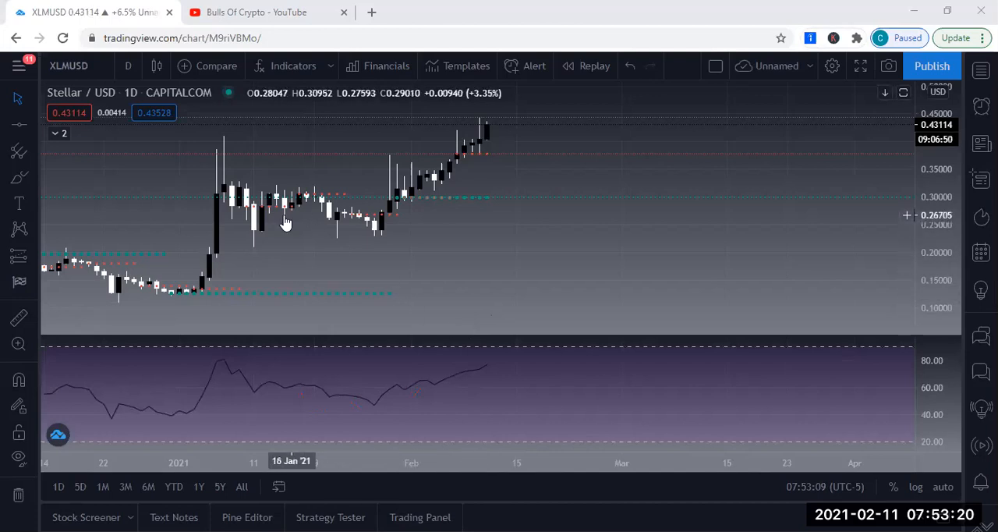
pyautogui.moveTo(296, 250)
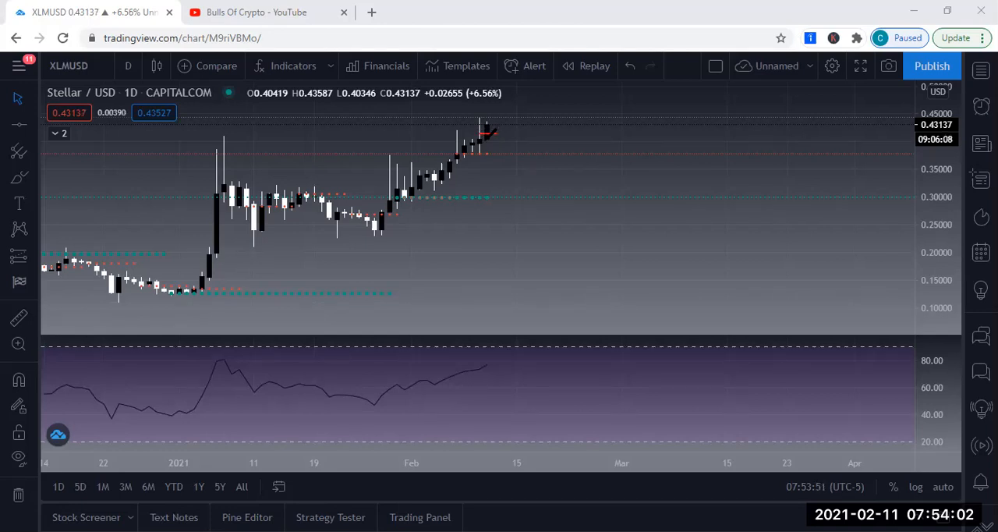
pyautogui.moveTo(512, 139)
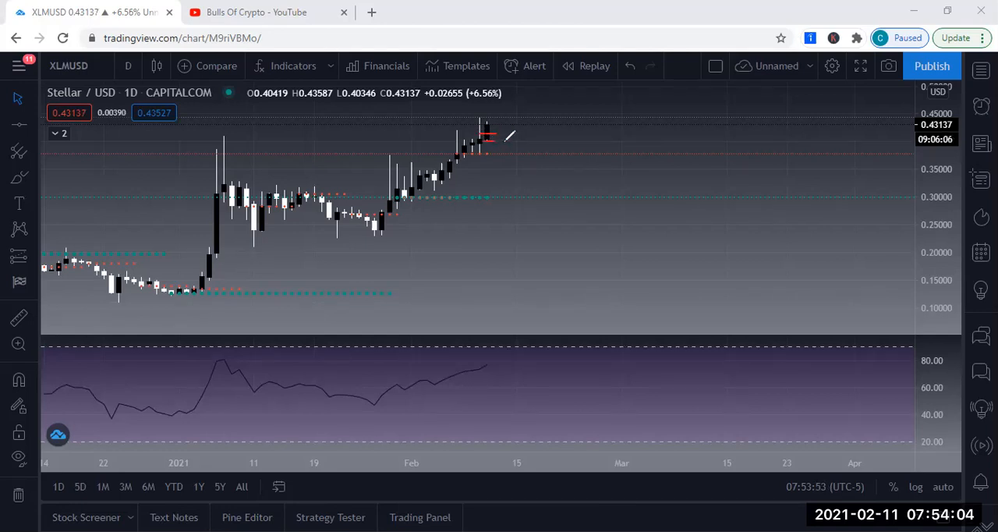
# Brush a red scribble note beside the latest Stellar/USD candles at the chart's top right
pyautogui.moveTo(502, 133); pyautogui.dragTo(530, 128)
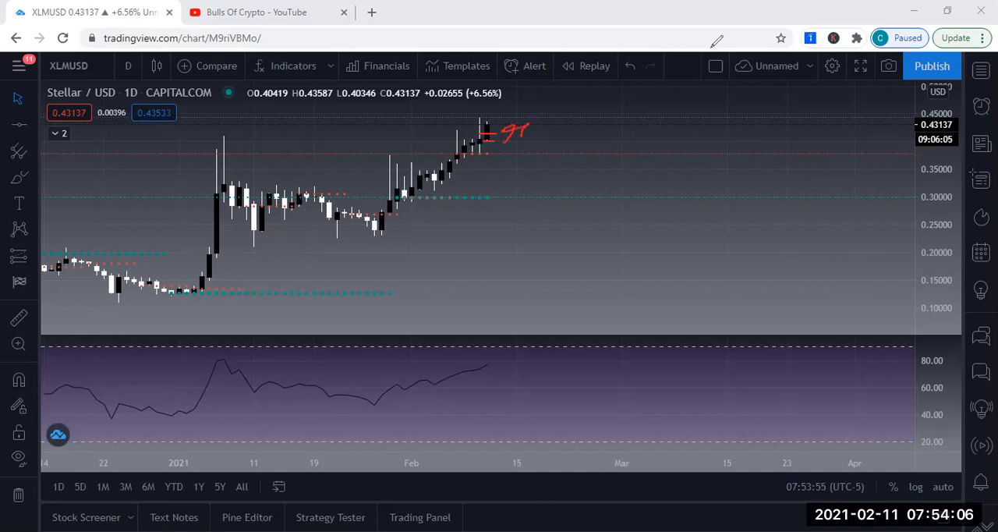